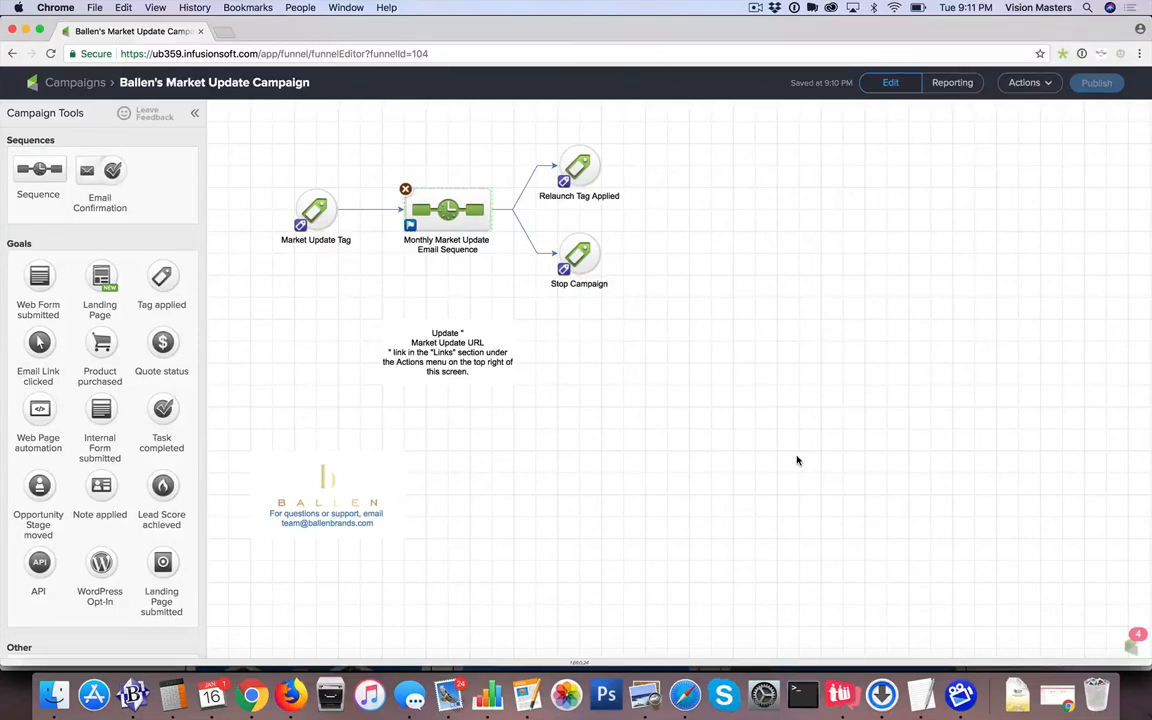
mouse_move(310, 308)
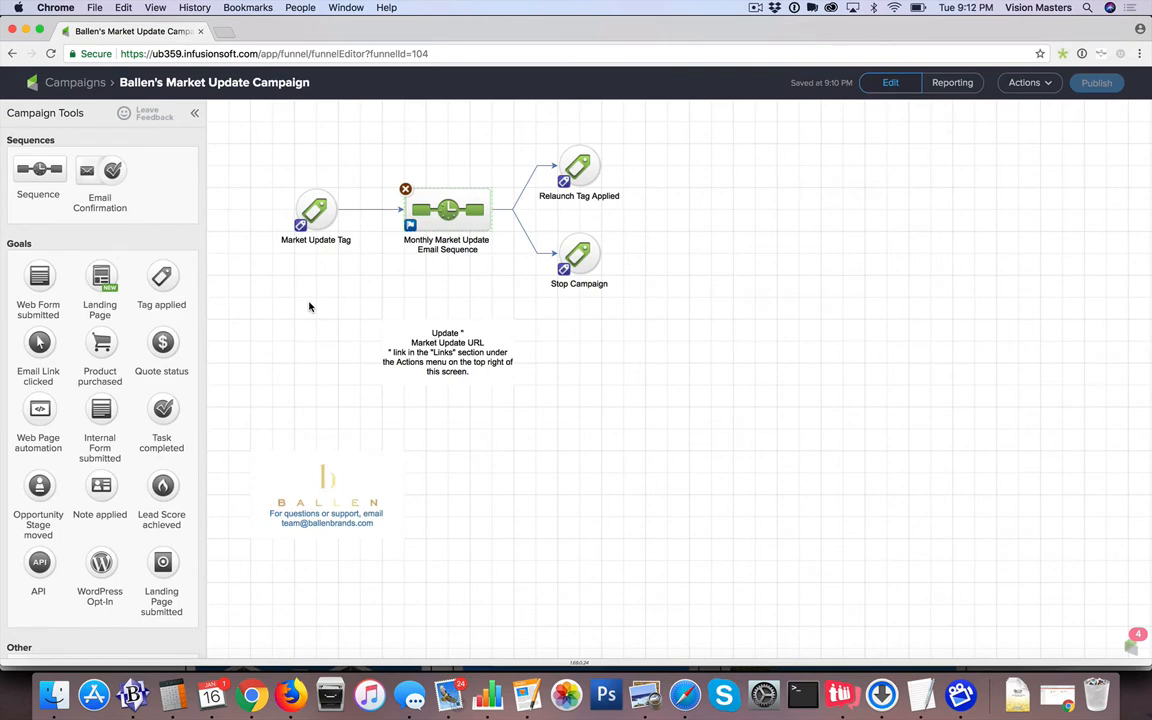
mouse_move(292, 284)
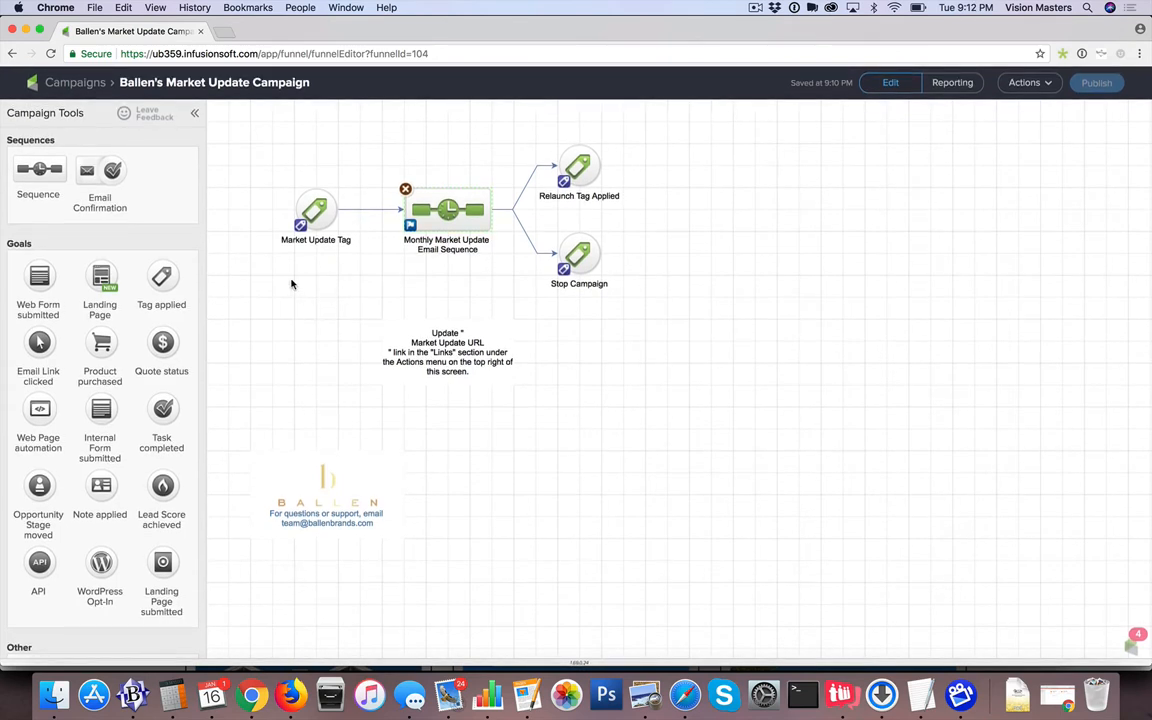
mouse_move(300, 304)
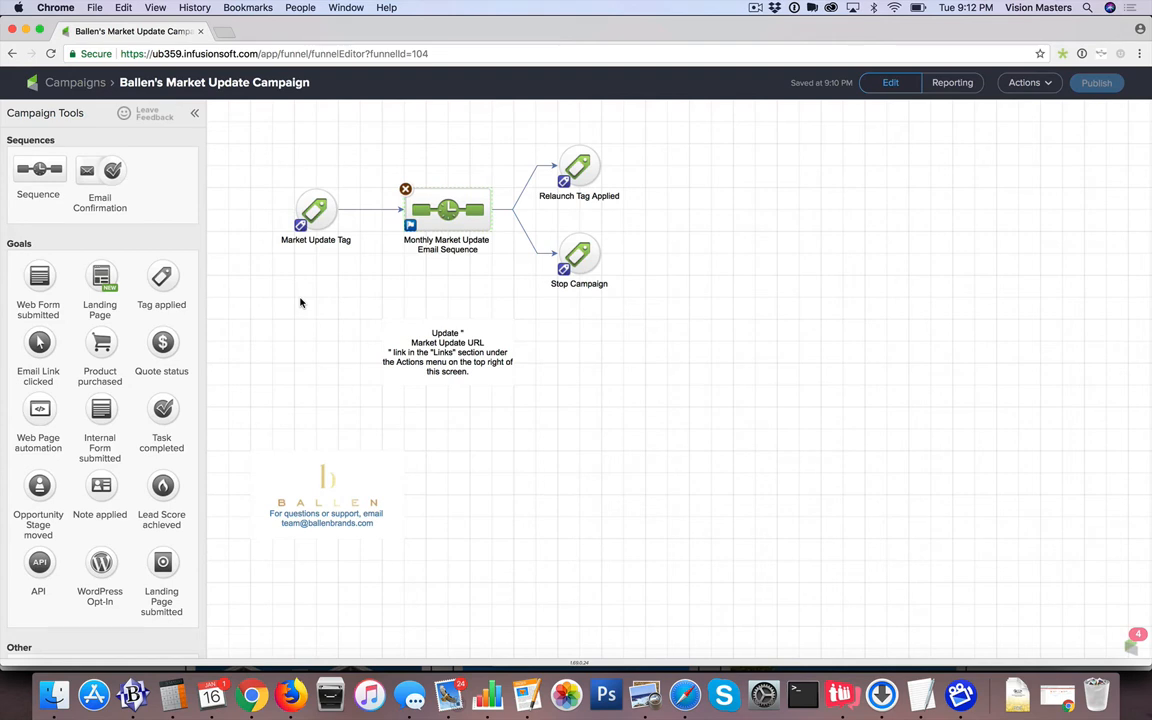
mouse_move(260, 272)
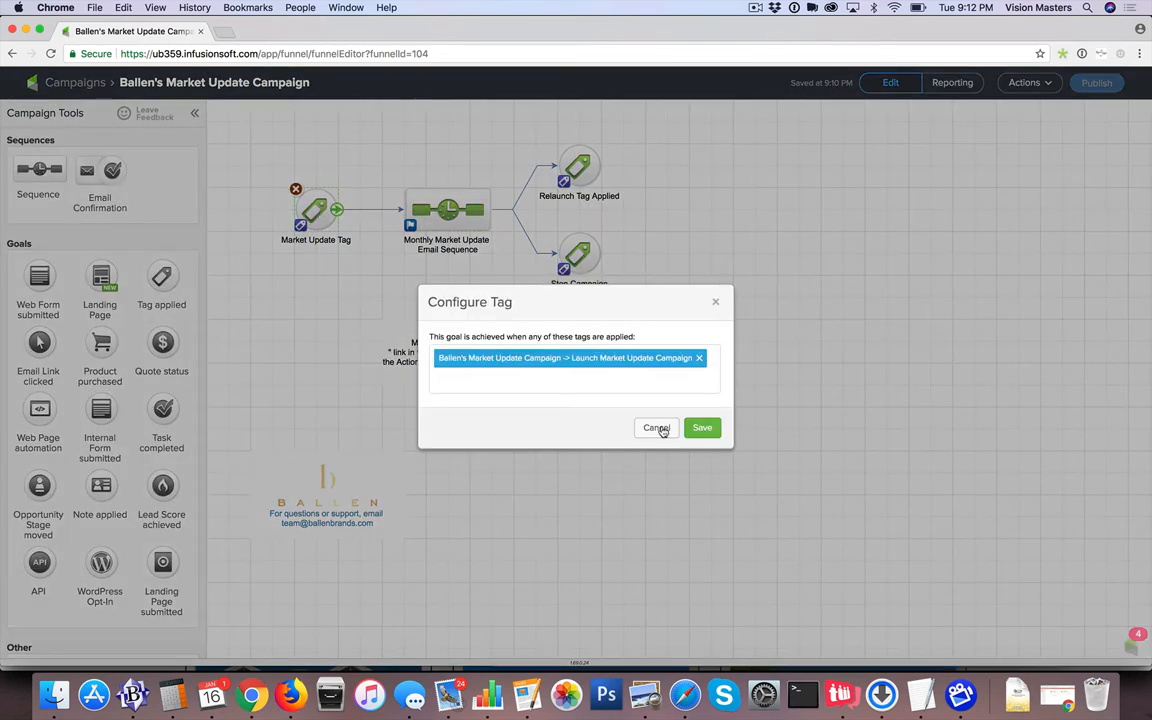
mouse_move(716, 304)
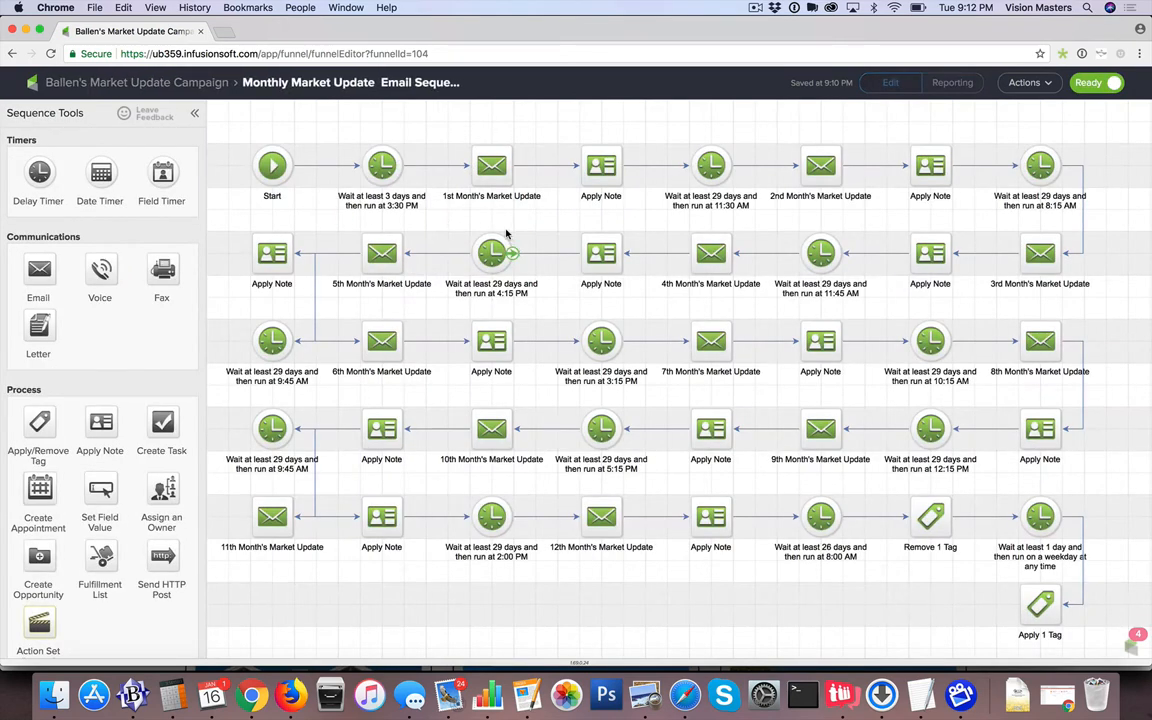
mouse_move(728, 184)
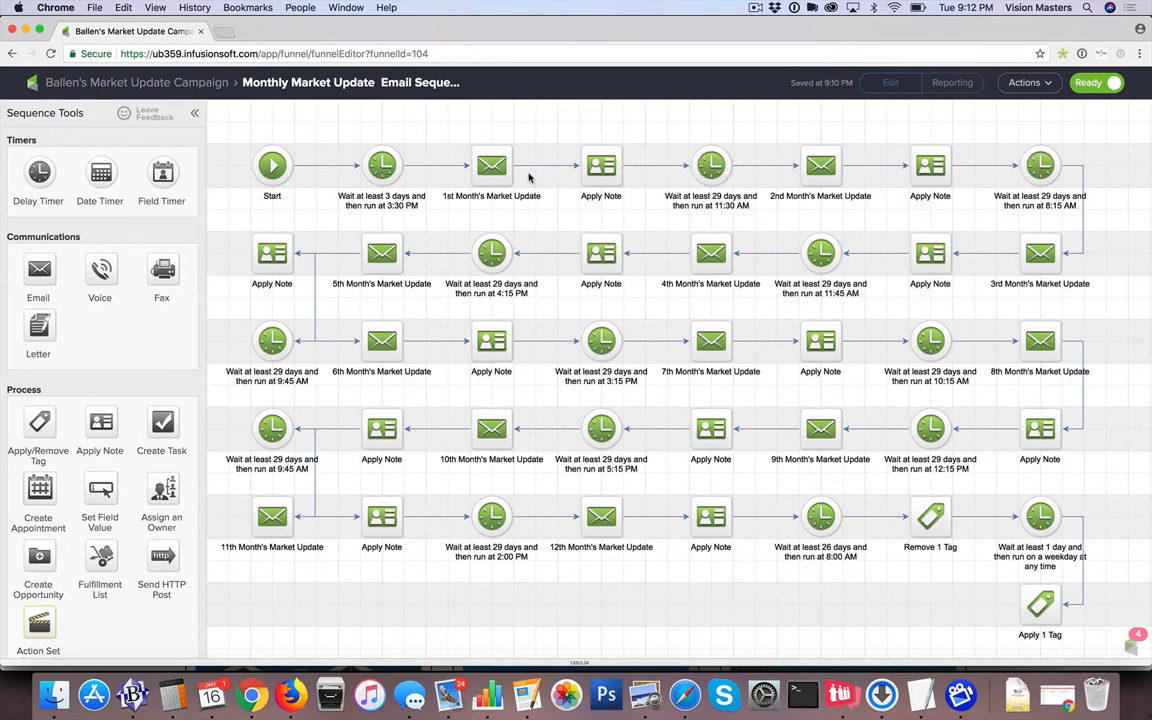
Open the 1st Month's Market Update email from the sequence canvas.
double_click(492, 164)
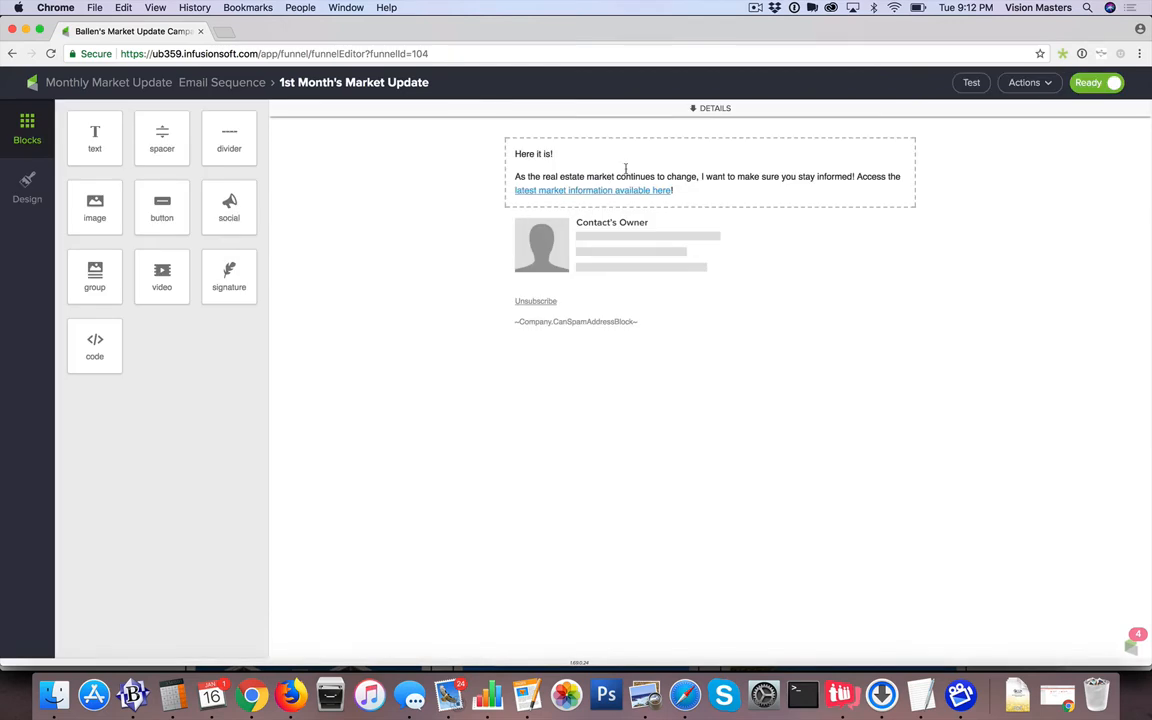
Review the email's From, To, Subject and body, then go back to the Monthly Market Update sequence.
left_click(714, 108)
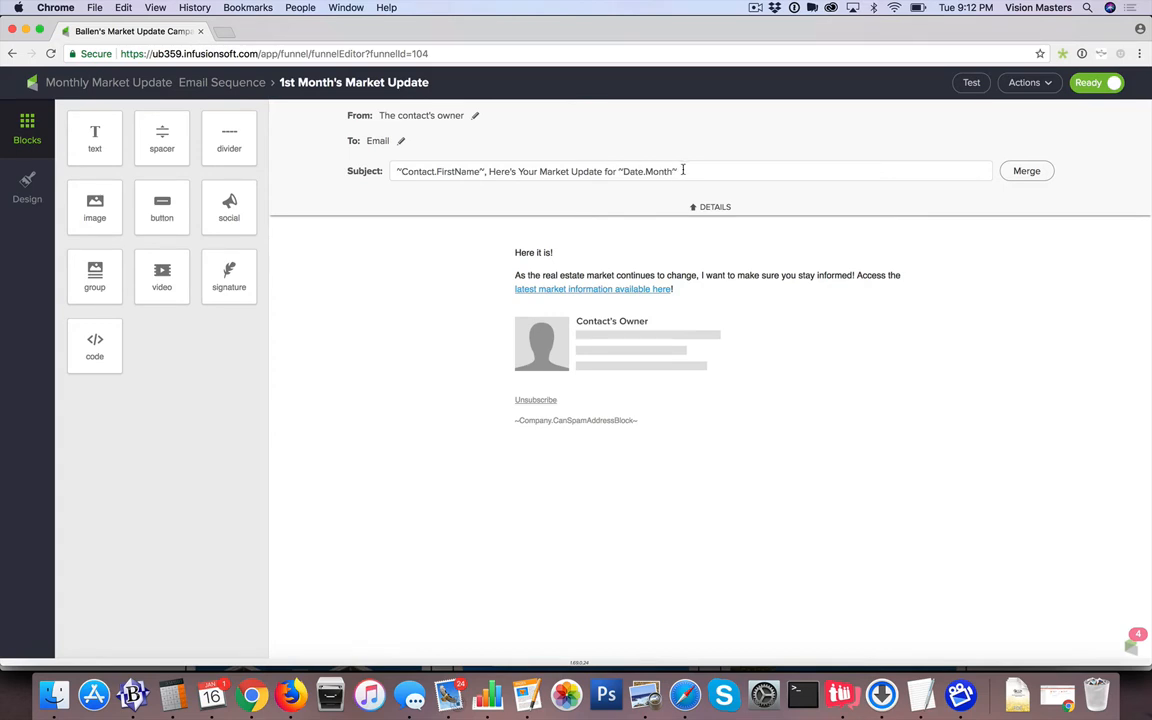
left_click(692, 270)
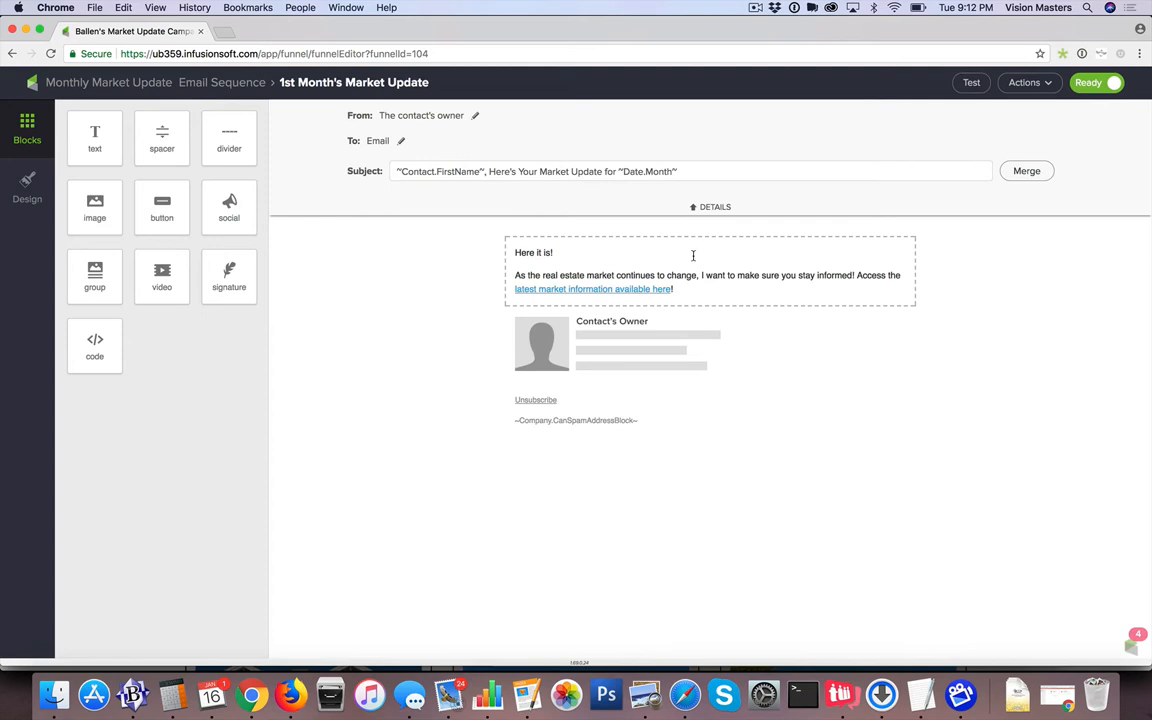
mouse_move(540, 264)
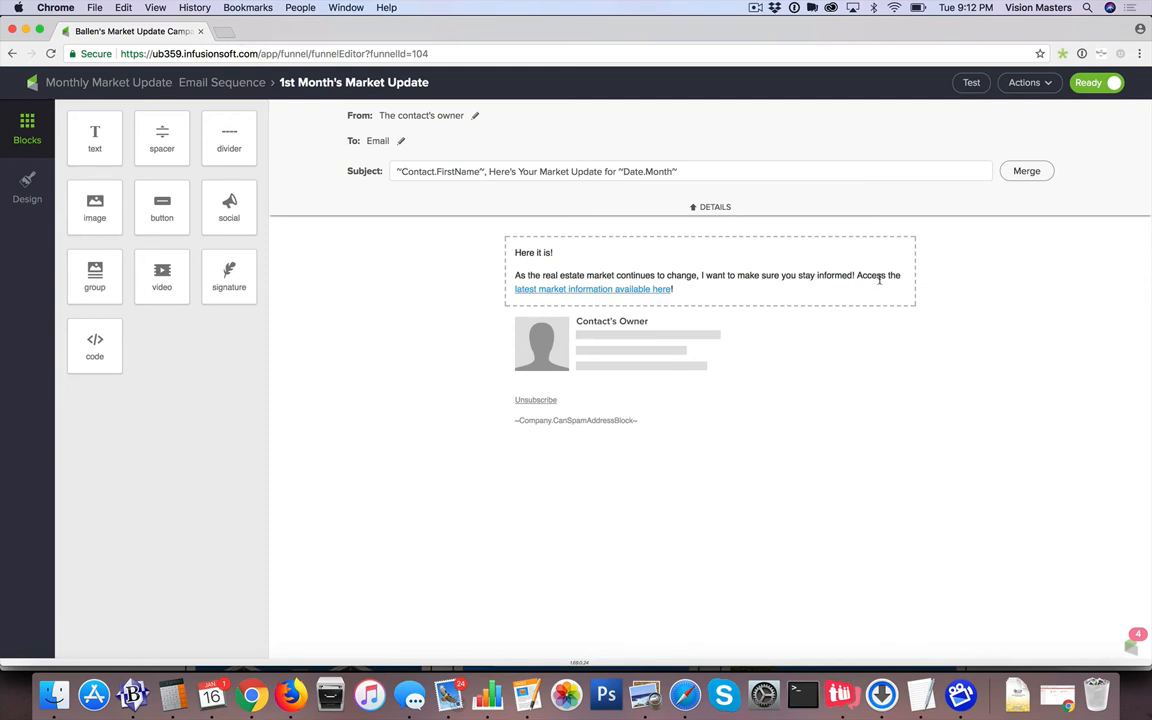
mouse_move(644, 298)
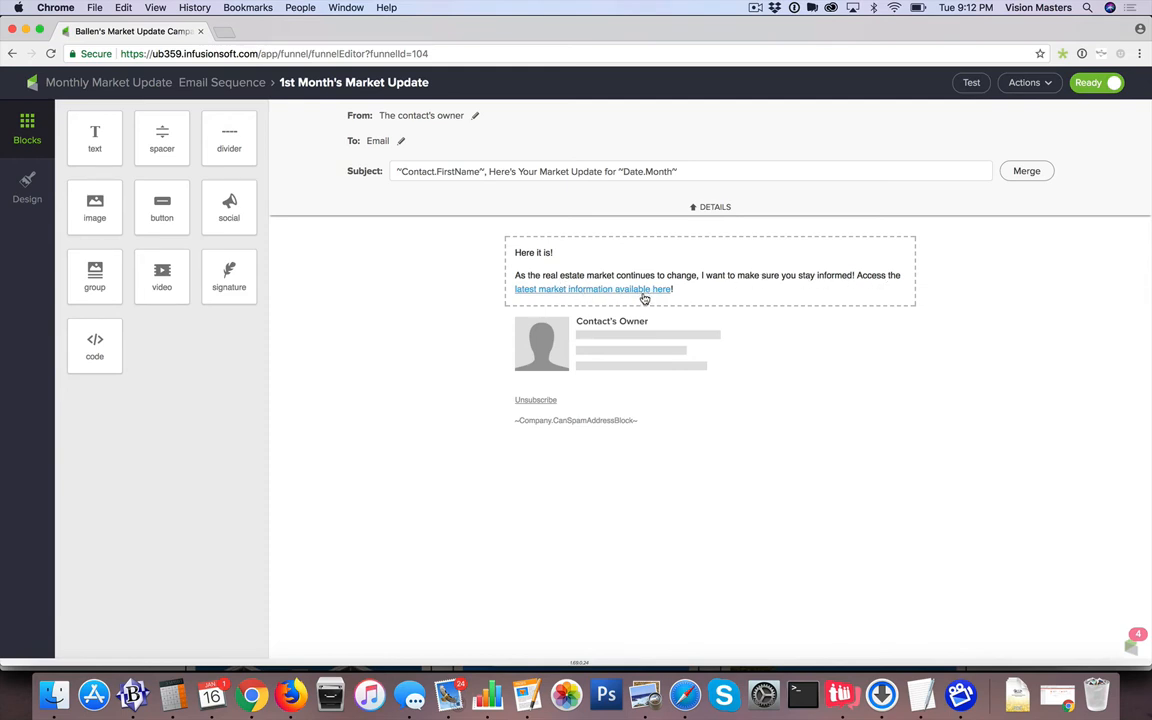
mouse_move(584, 296)
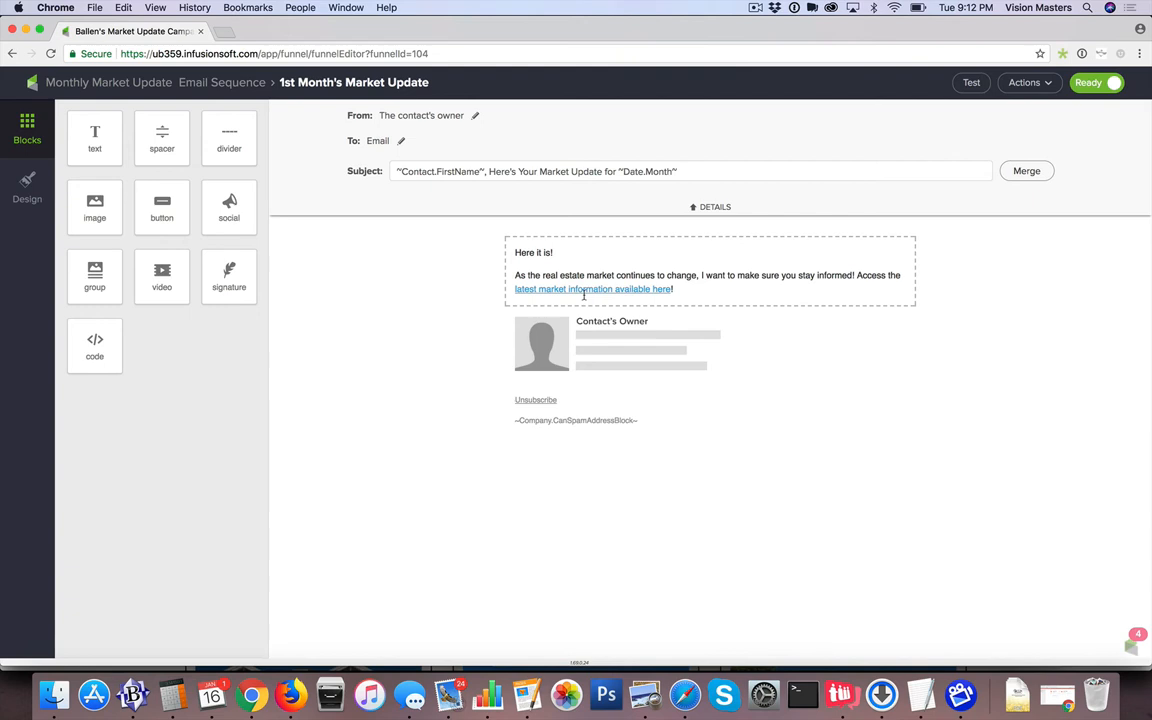
mouse_move(624, 292)
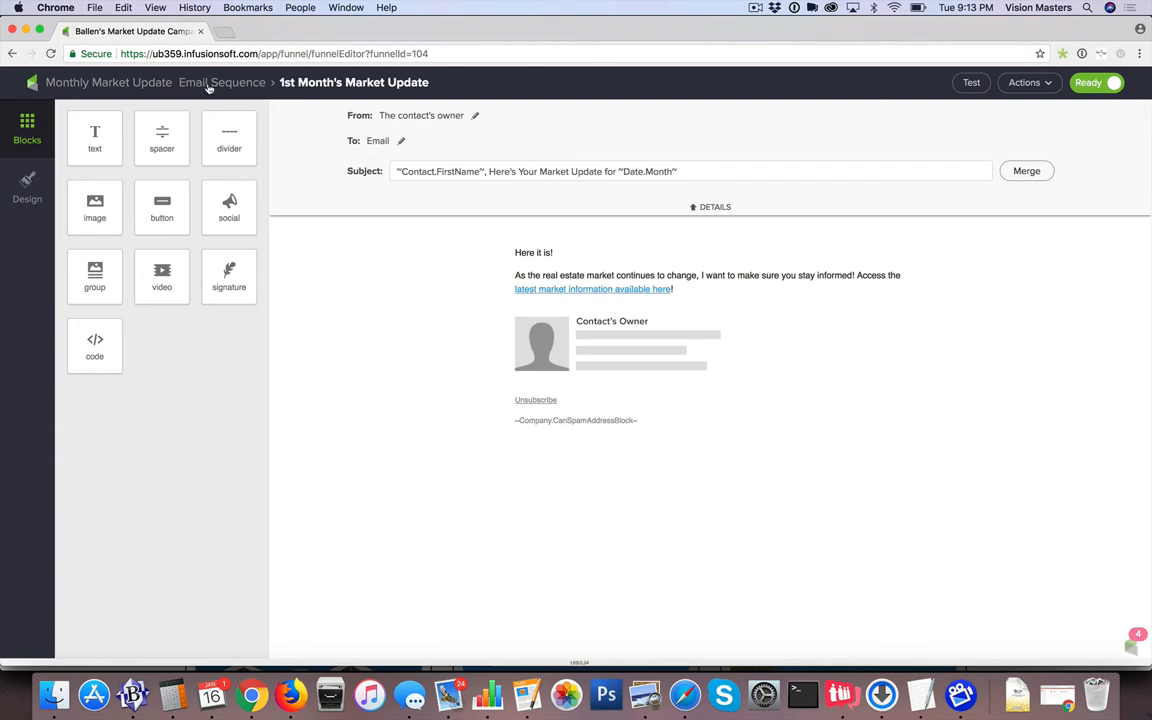
left_click(222, 82)
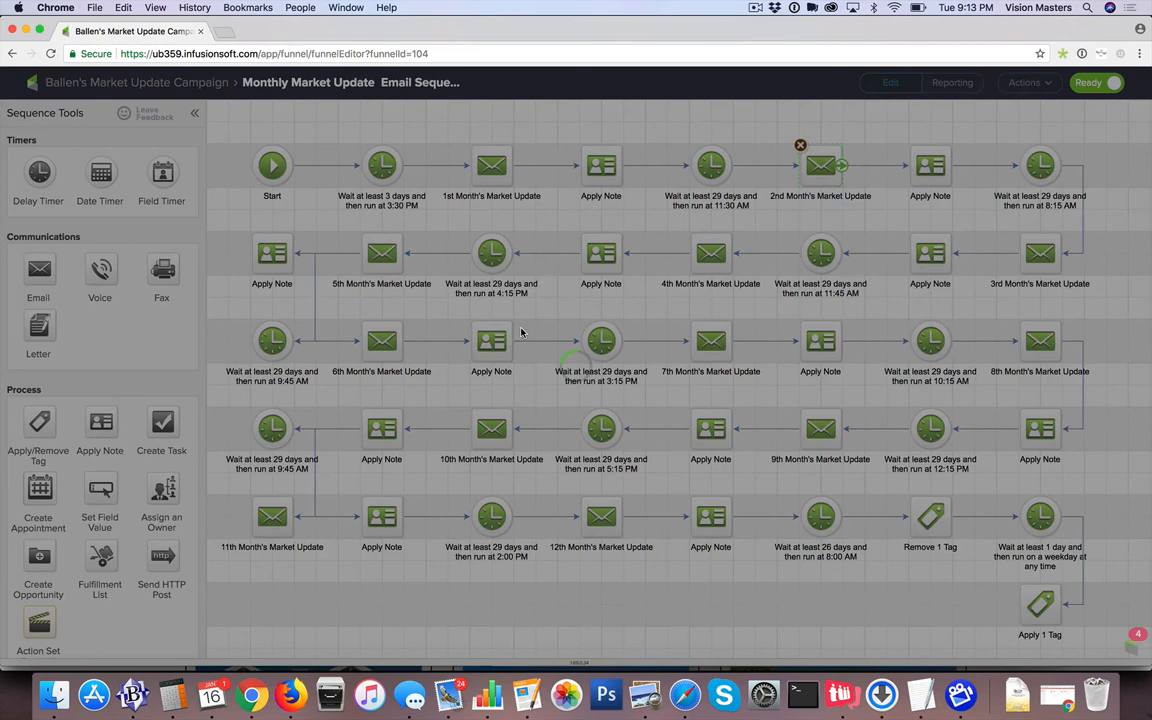
double_click(820, 164)
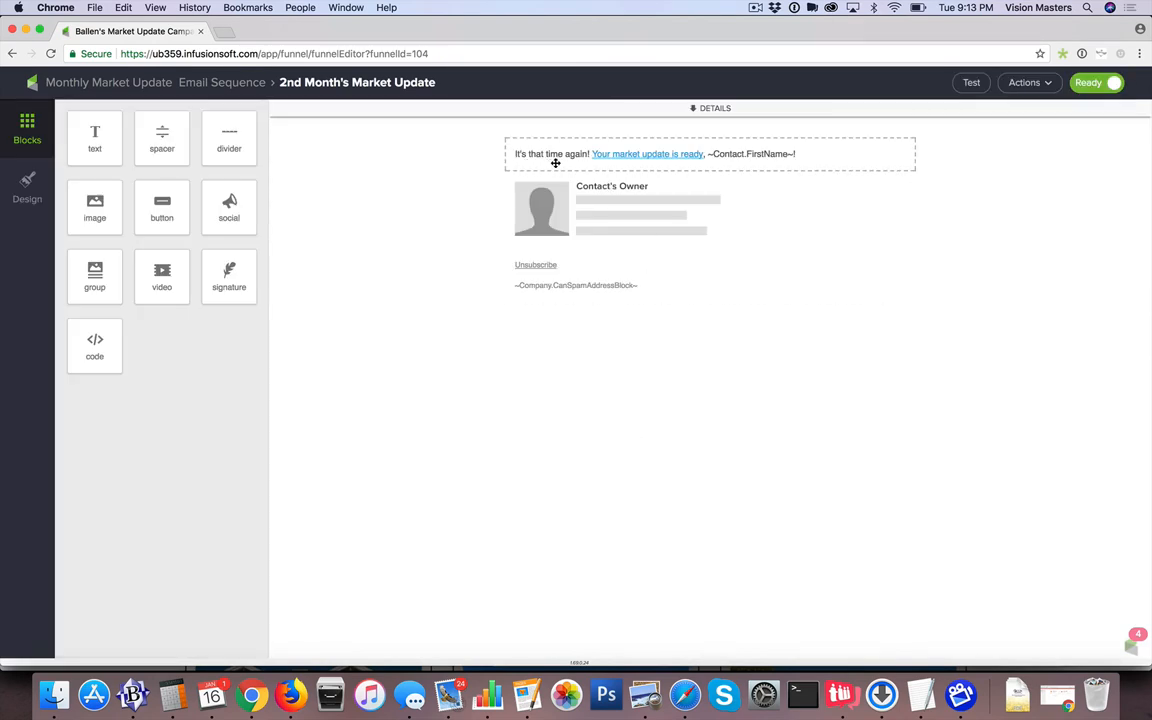
mouse_move(198, 108)
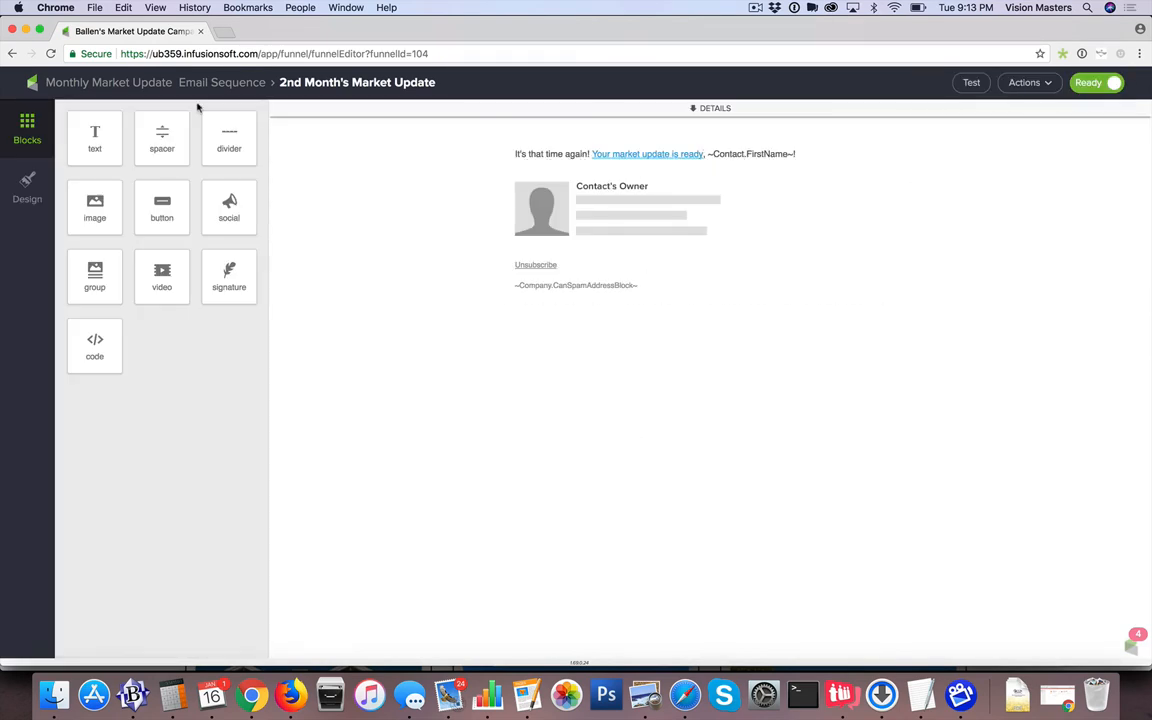
left_click(222, 82)
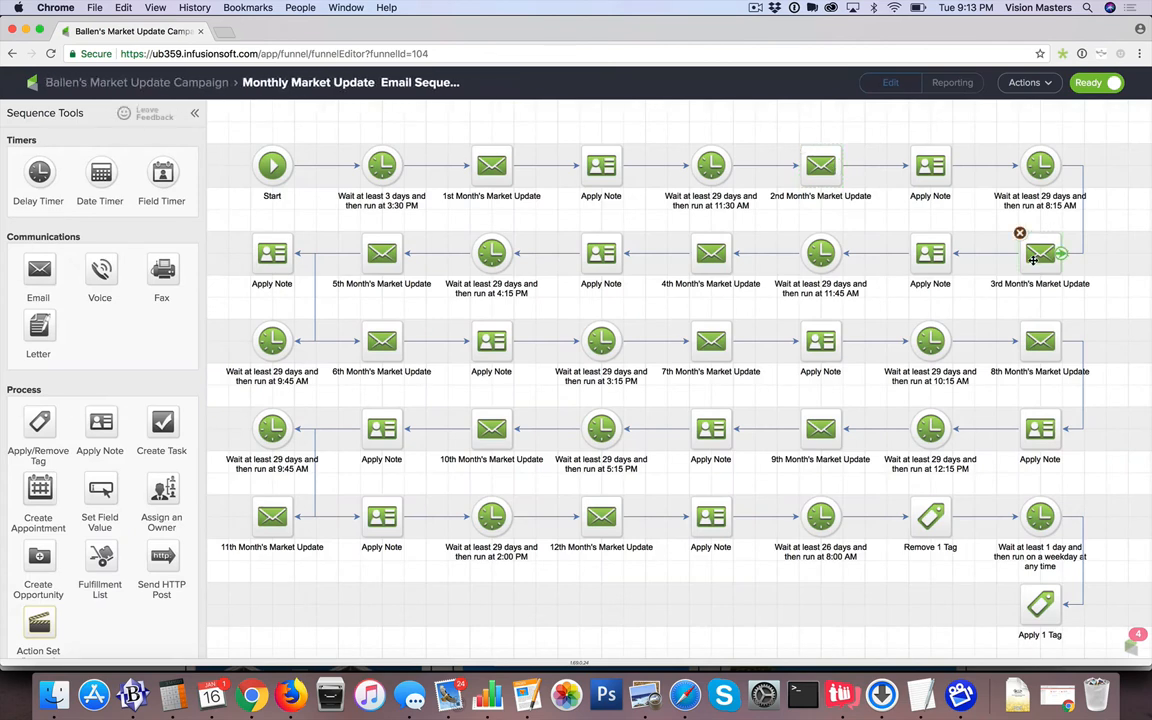
double_click(1040, 252)
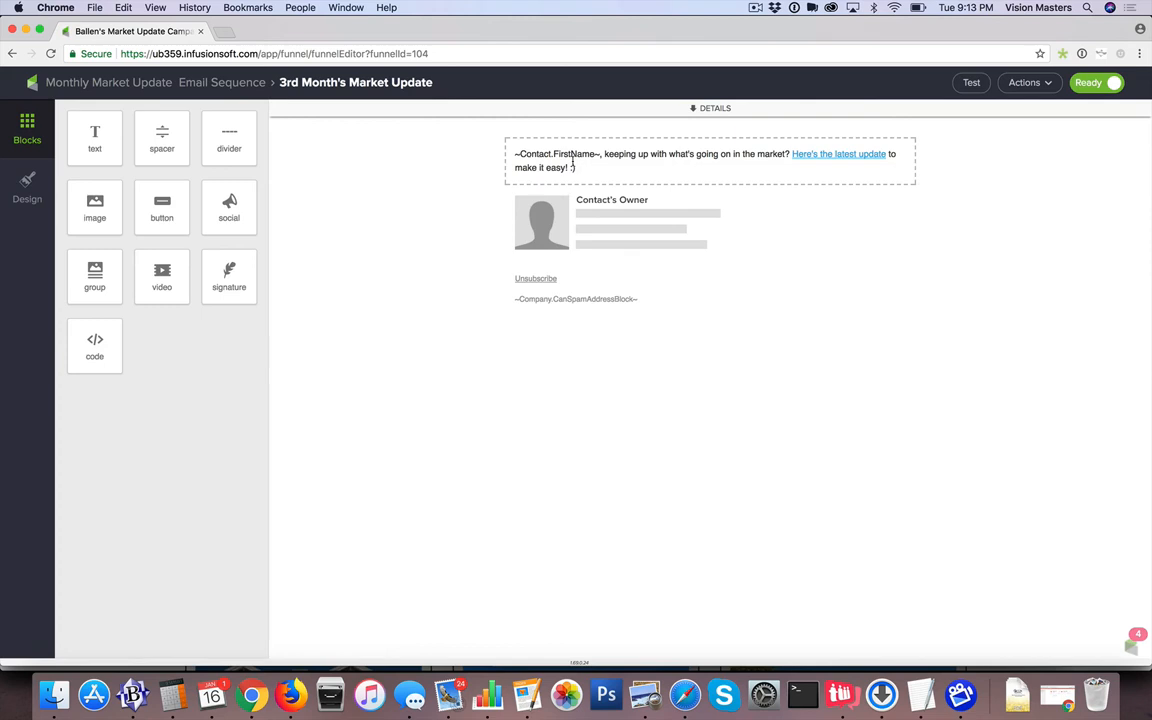
mouse_move(756, 162)
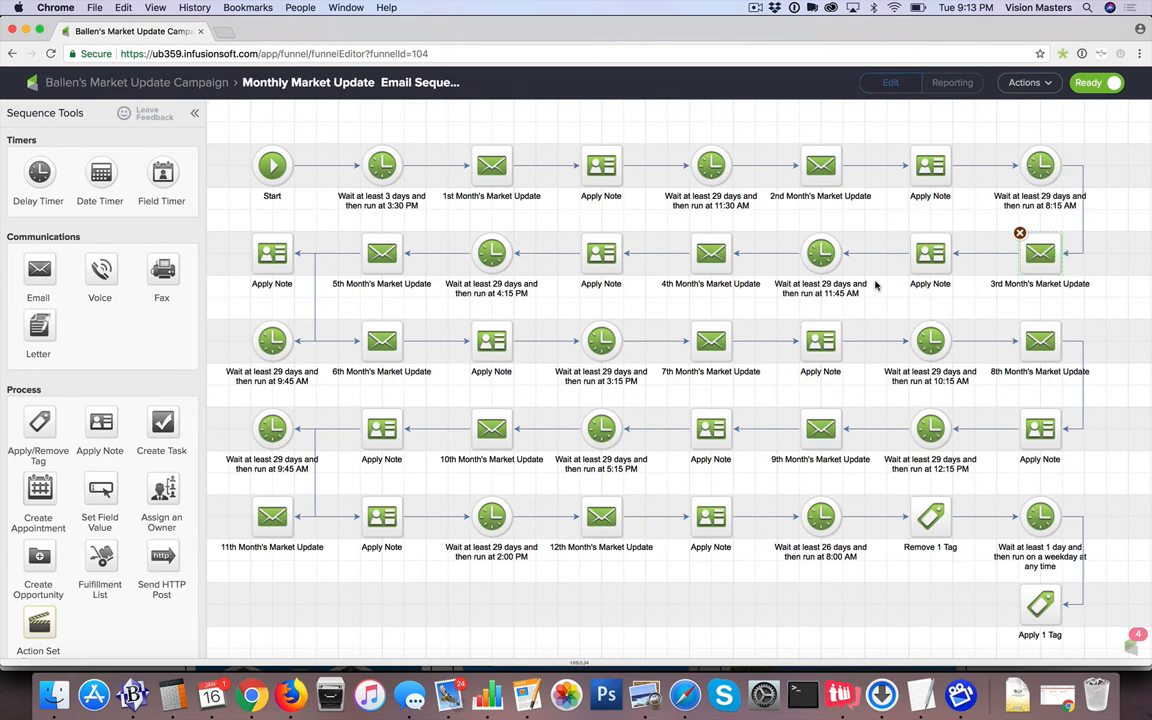
mouse_move(712, 256)
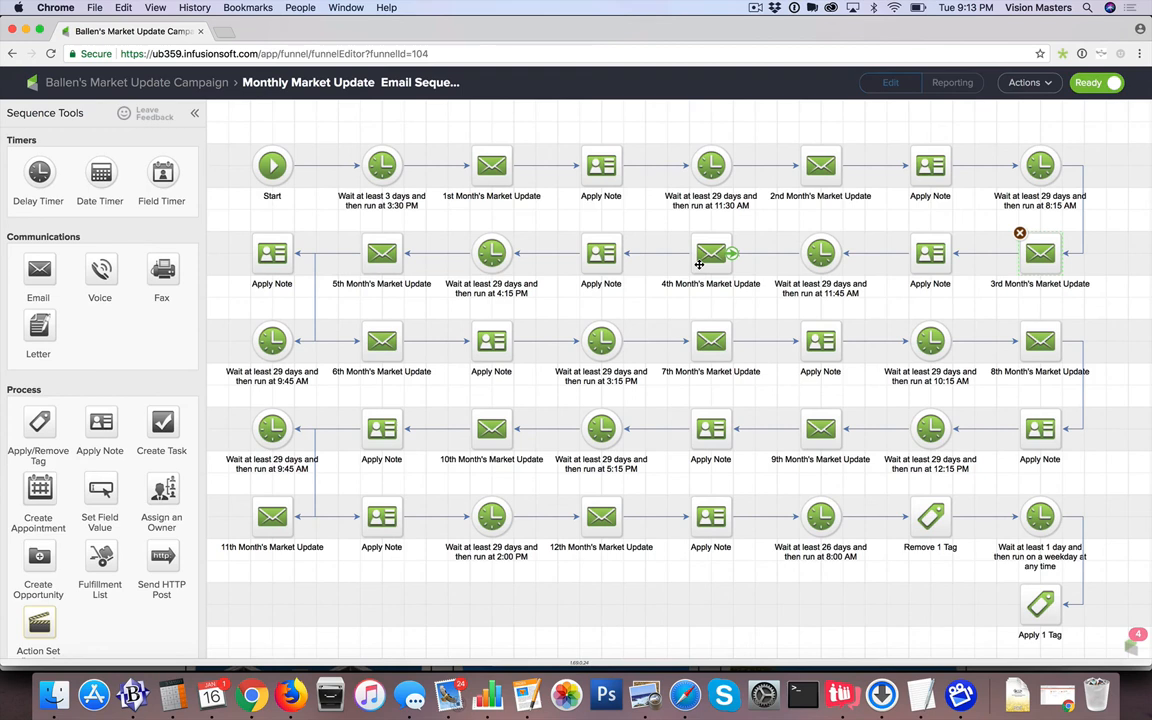
mouse_move(1060, 620)
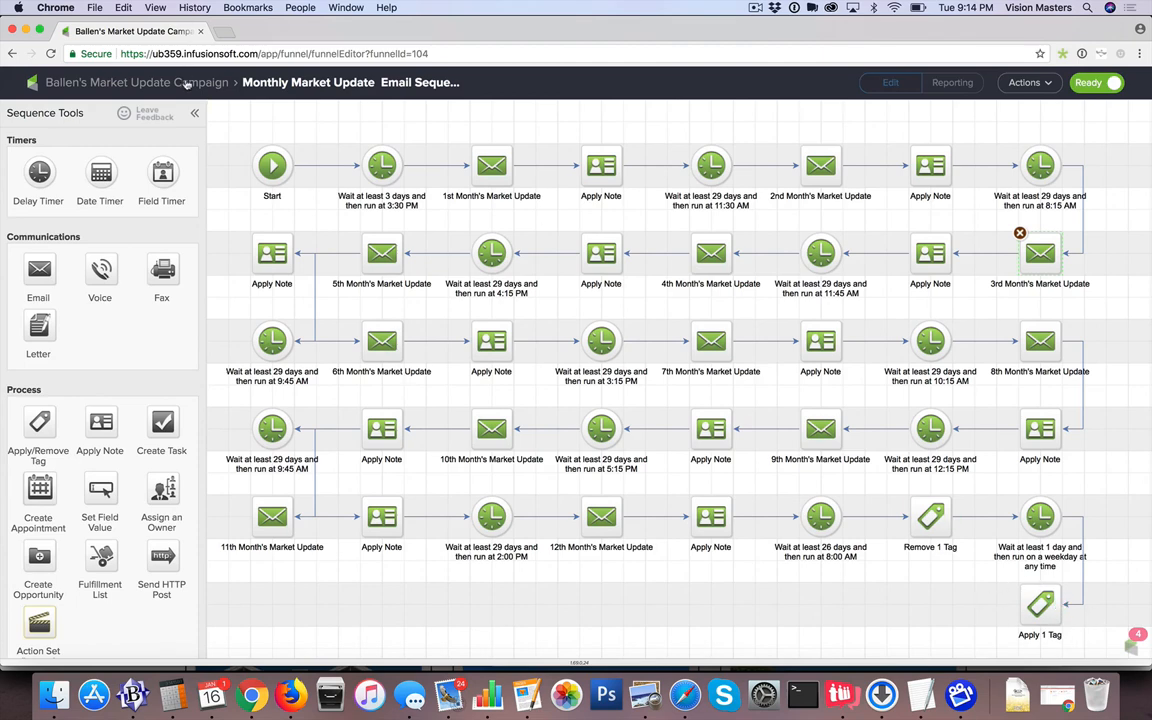
Return to the Ballen's Market Update Campaign canvas via the breadcrumb.
left_click(136, 82)
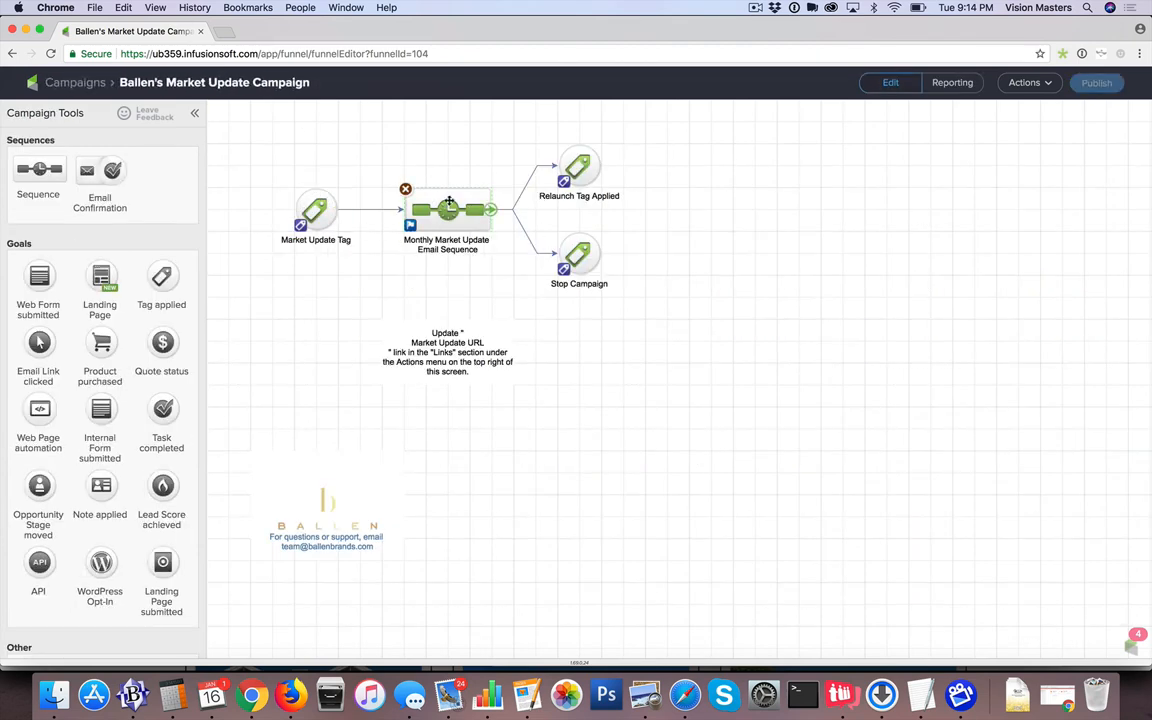